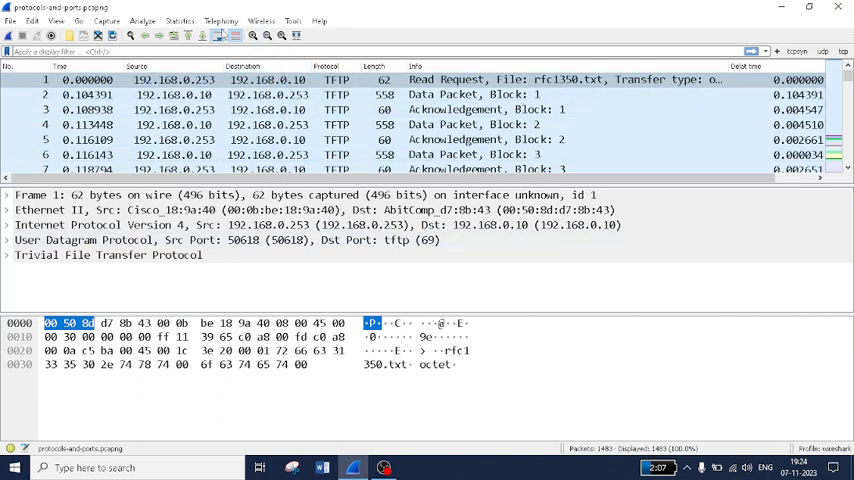
# - Open the Flow Graph from Statistics and inspect individual TFTP packet arrows between the hosts
pyautogui.click(180, 20)
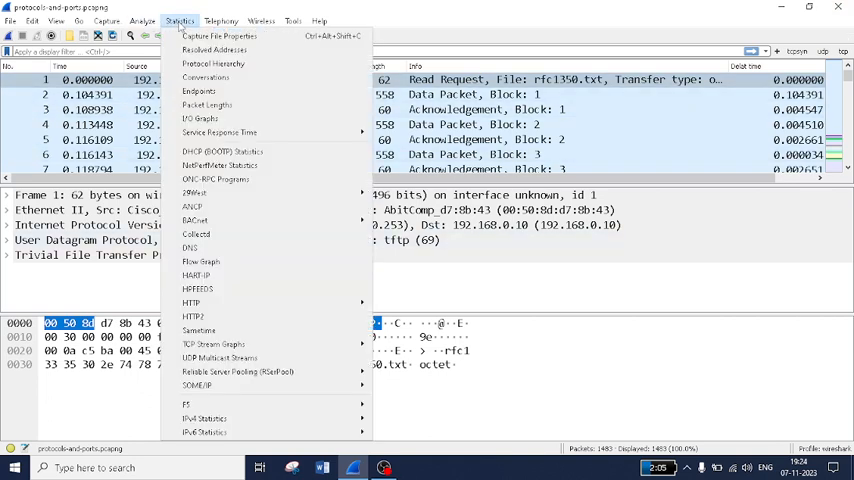
pyautogui.moveTo(216, 156)
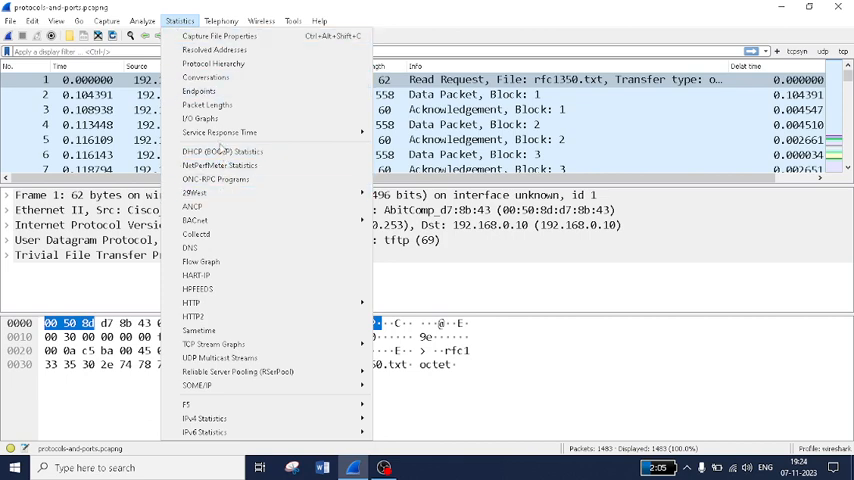
pyautogui.moveTo(220, 152)
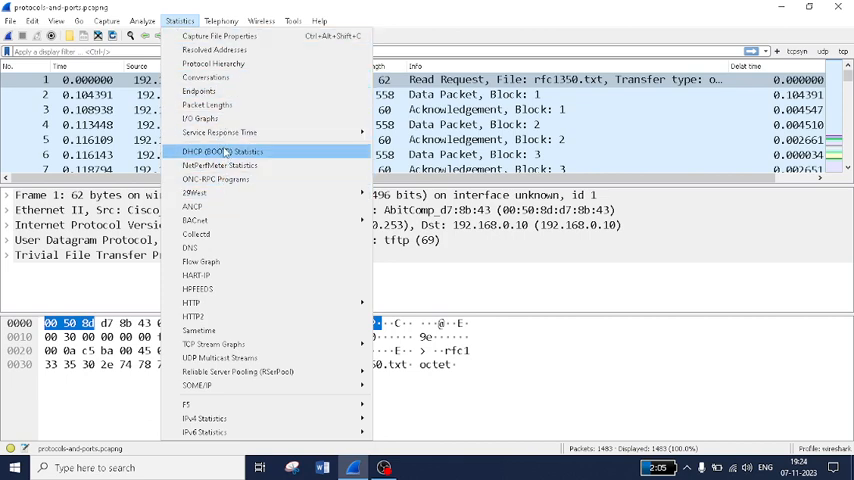
pyautogui.moveTo(196, 234)
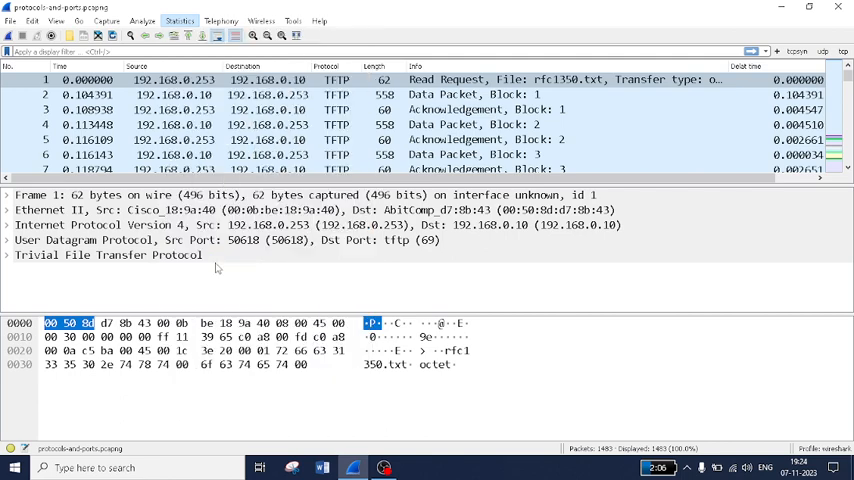
pyautogui.click(180, 20)
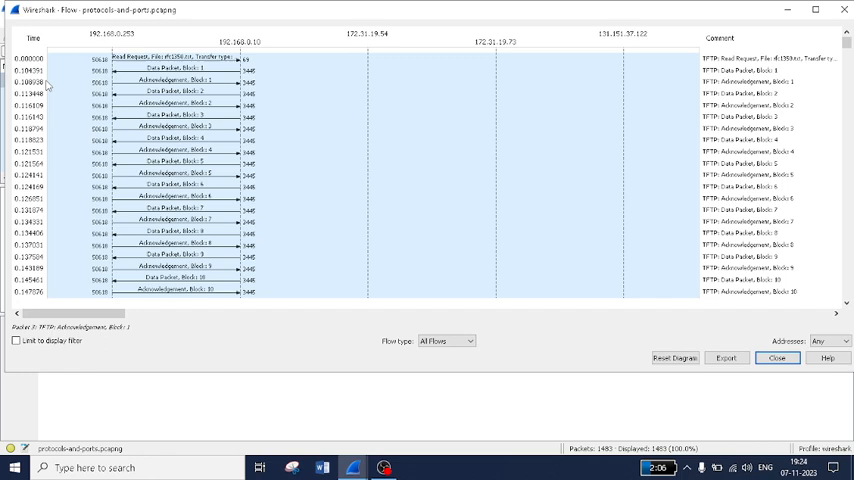
pyautogui.click(40, 70)
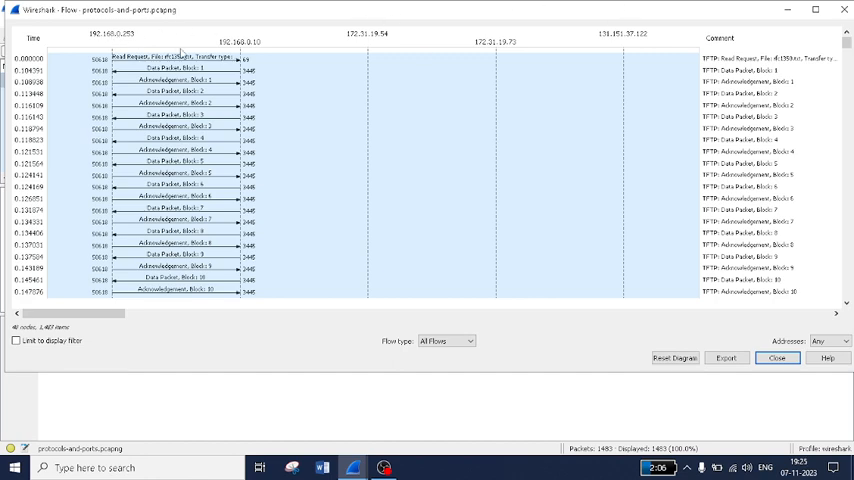
pyautogui.click(170, 80)
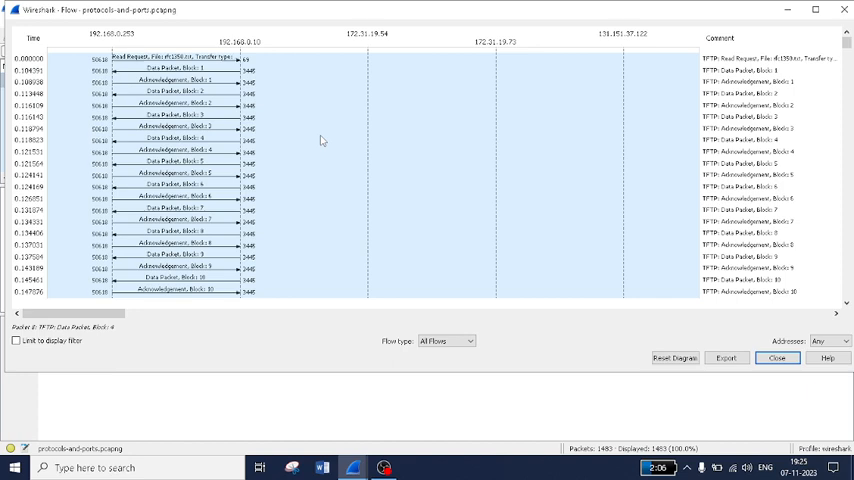
pyautogui.scroll(-3)
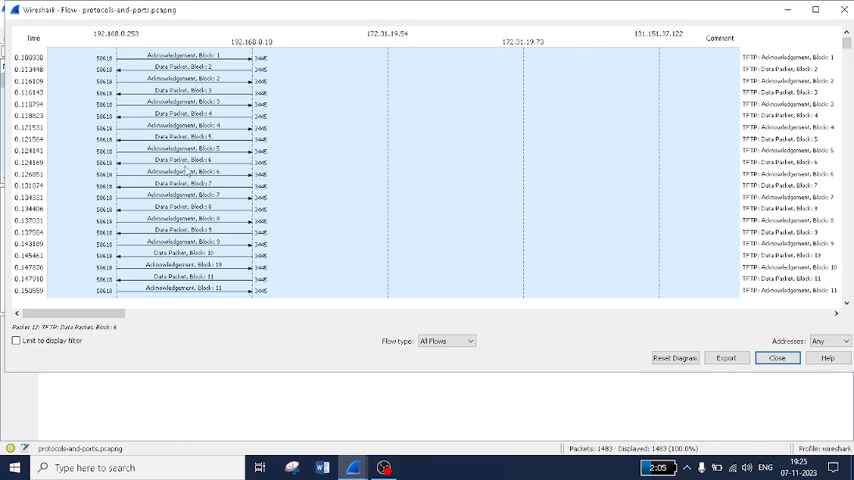
pyautogui.click(180, 150)
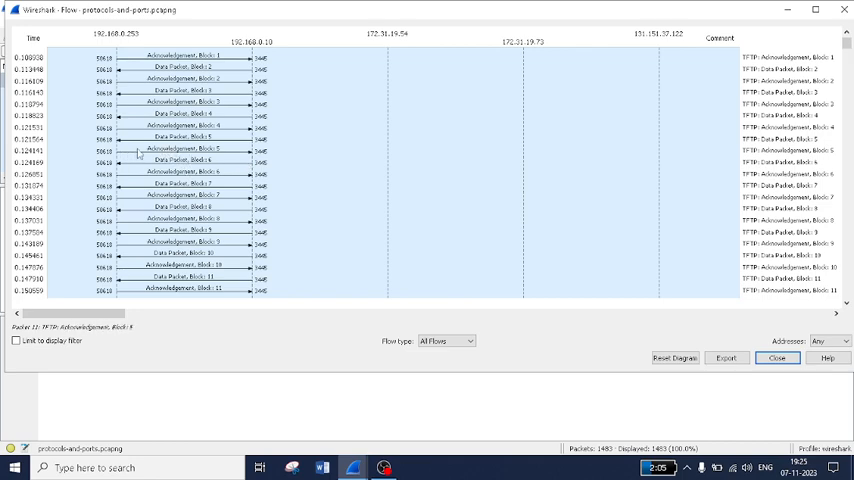
pyautogui.click(184, 152)
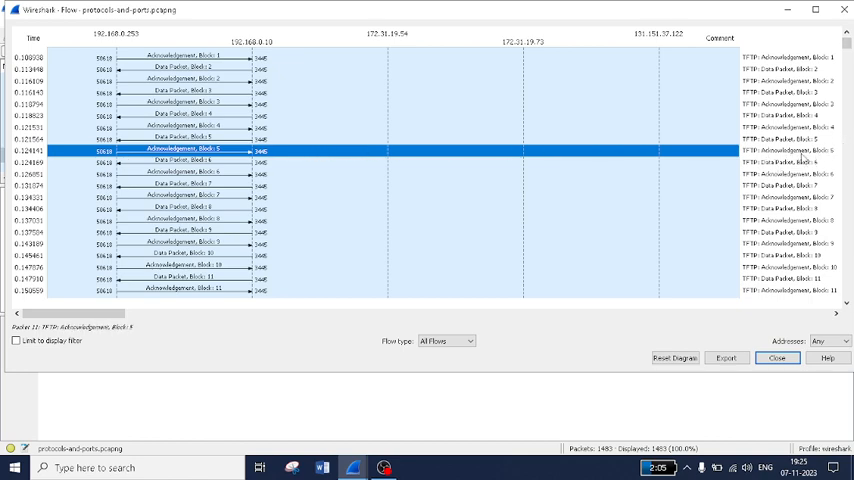
pyautogui.moveTo(270, 154)
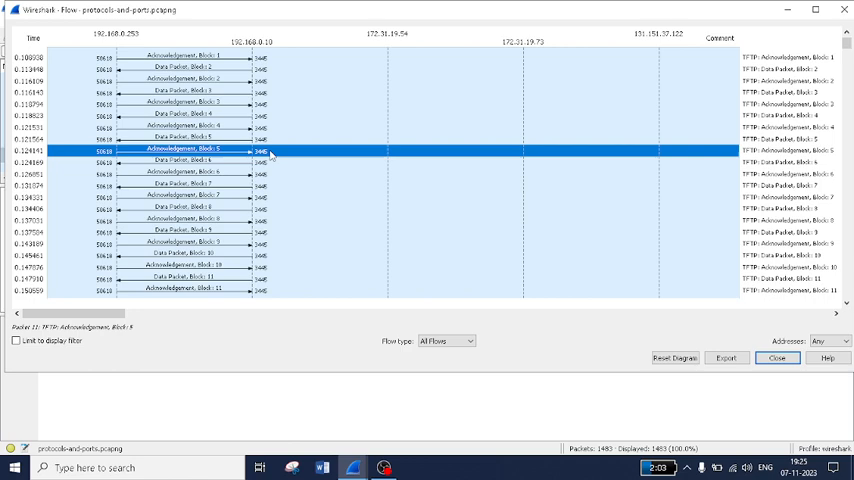
pyautogui.rightClick(270, 156)
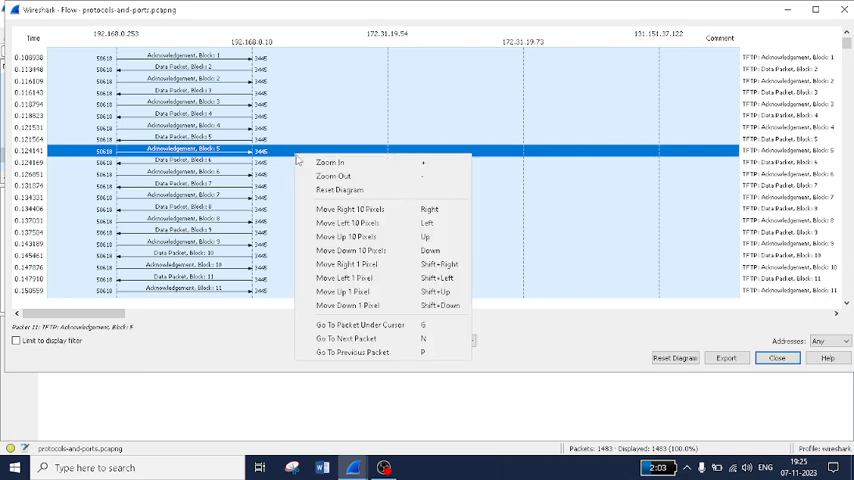
pyautogui.moveTo(340, 176)
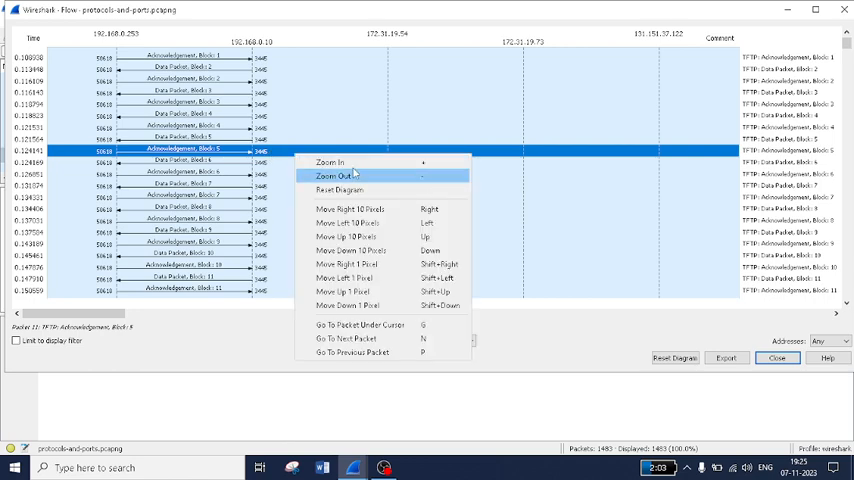
pyautogui.moveTo(356, 200)
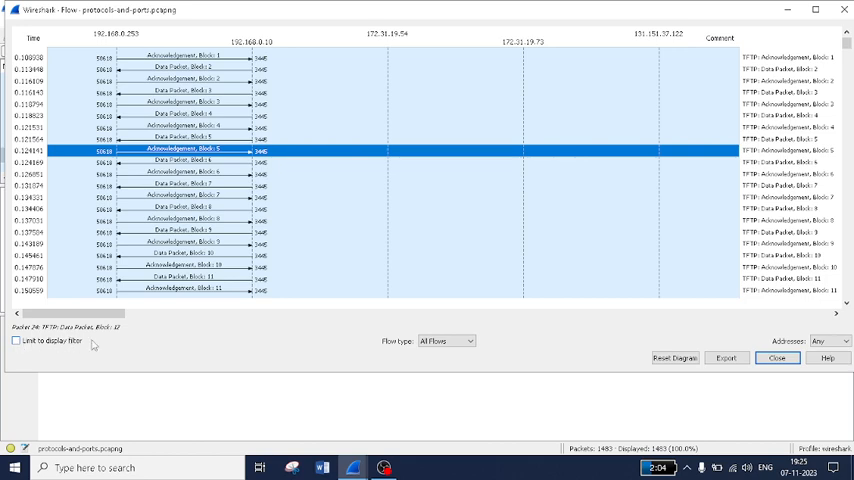
# - Switch the flow type to ICMP Flows, then settle on TCP Flows showing handshakes and data
pyautogui.click(470, 340)
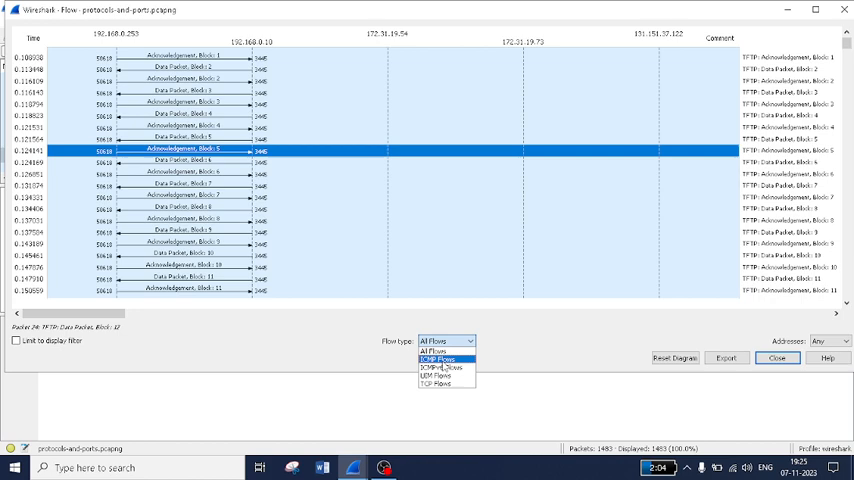
pyautogui.click(440, 360)
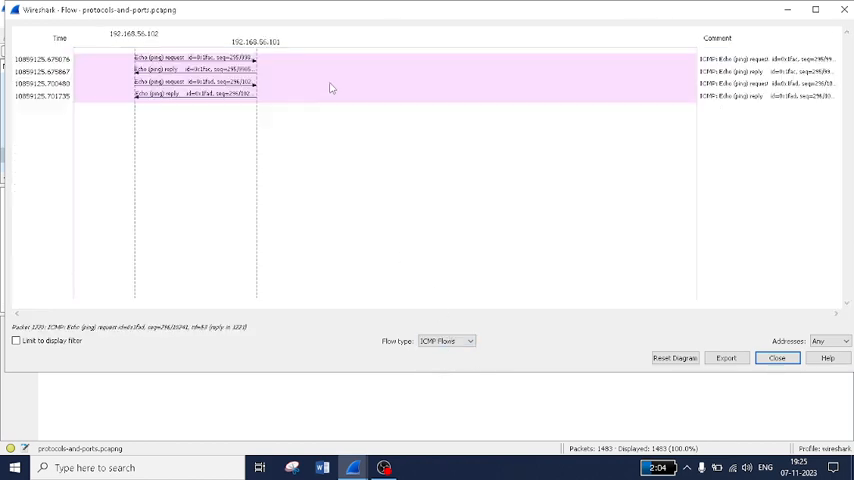
pyautogui.click(444, 340)
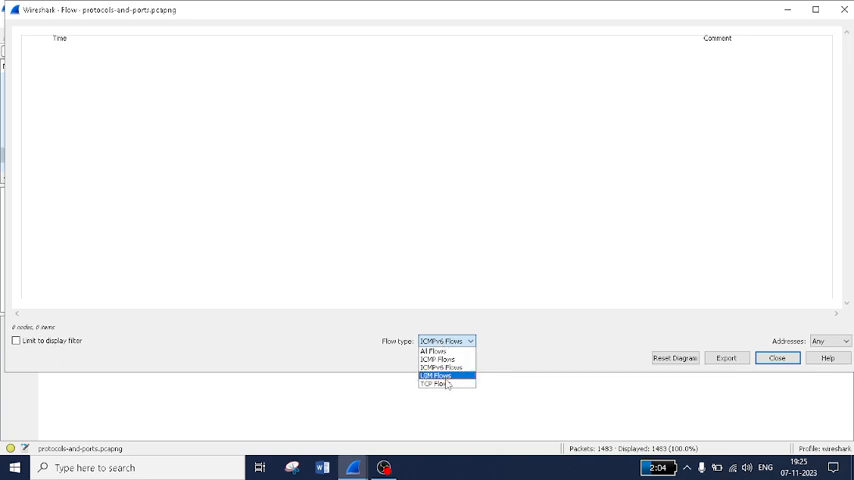
pyautogui.click(436, 384)
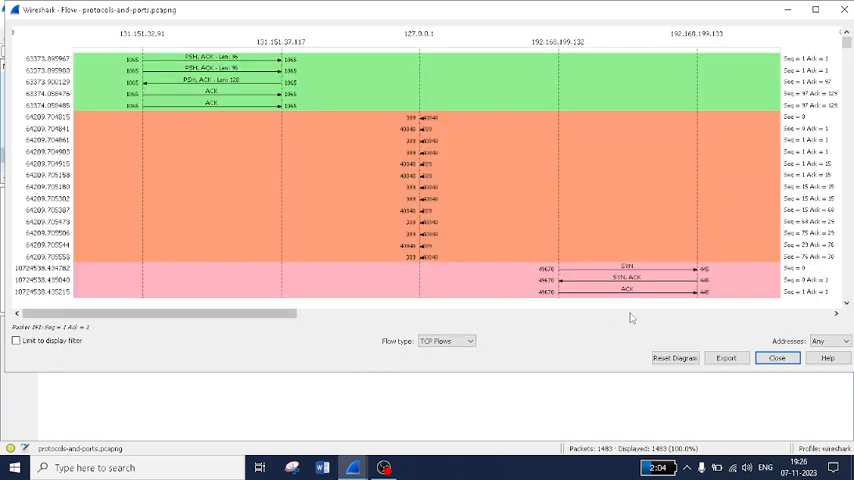
pyautogui.moveTo(726, 358)
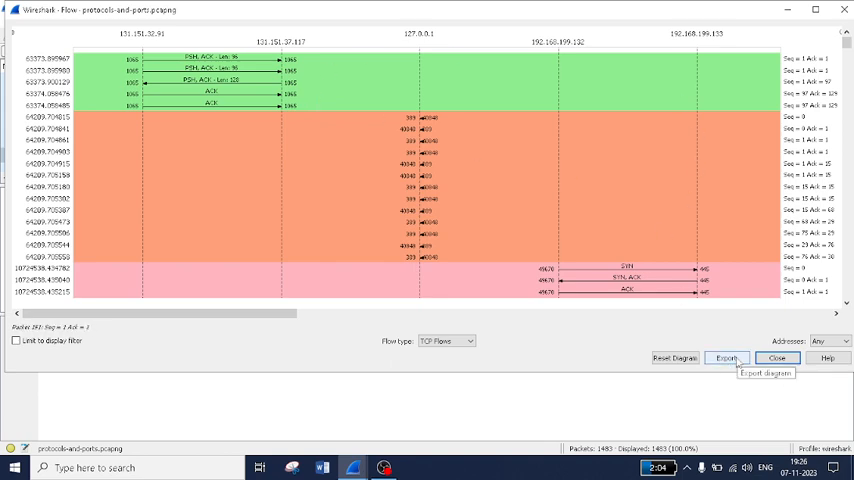
# - Start exporting the TCP flow diagram and choose Portable Document Format (*.pdf) as the file type
pyautogui.click(726, 358)
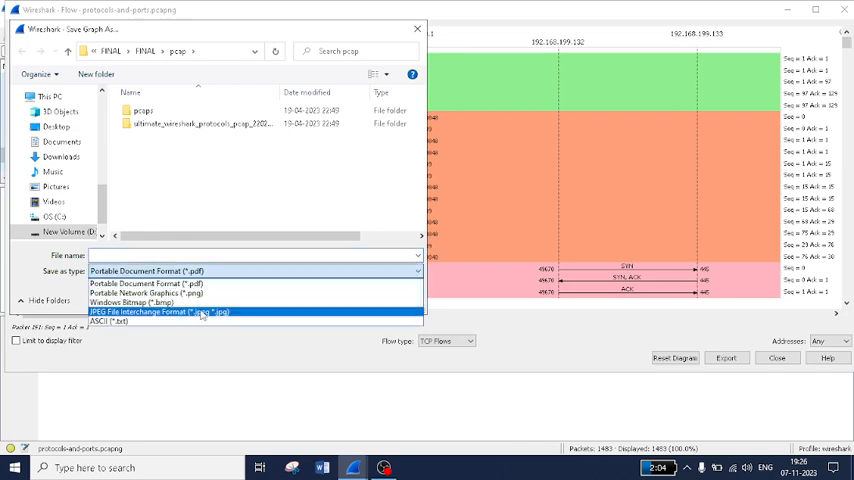
pyautogui.click(144, 272)
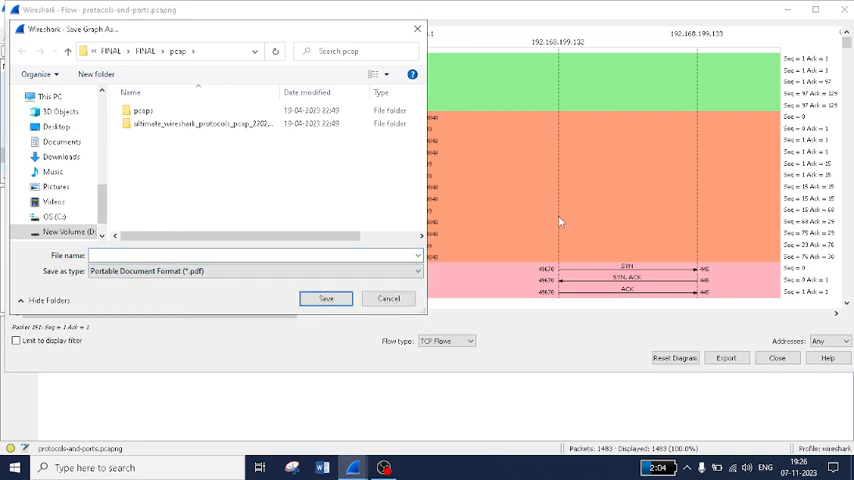
pyautogui.moveTo(416, 28)
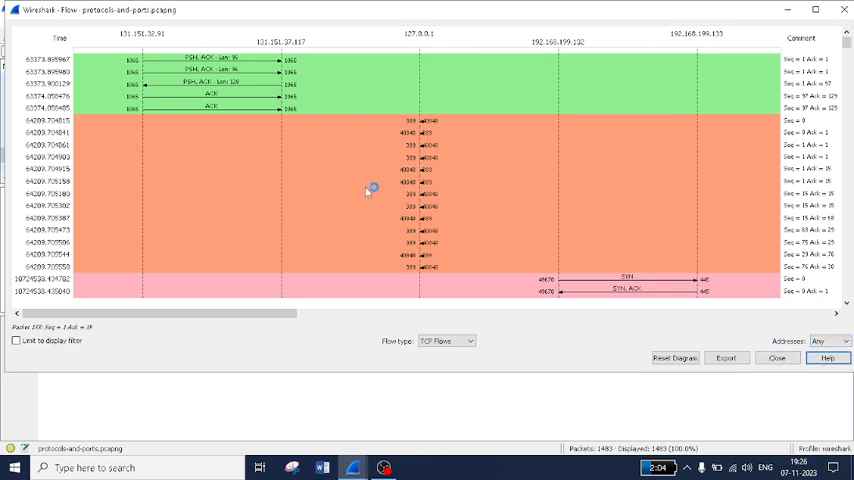
pyautogui.moveTo(428, 184)
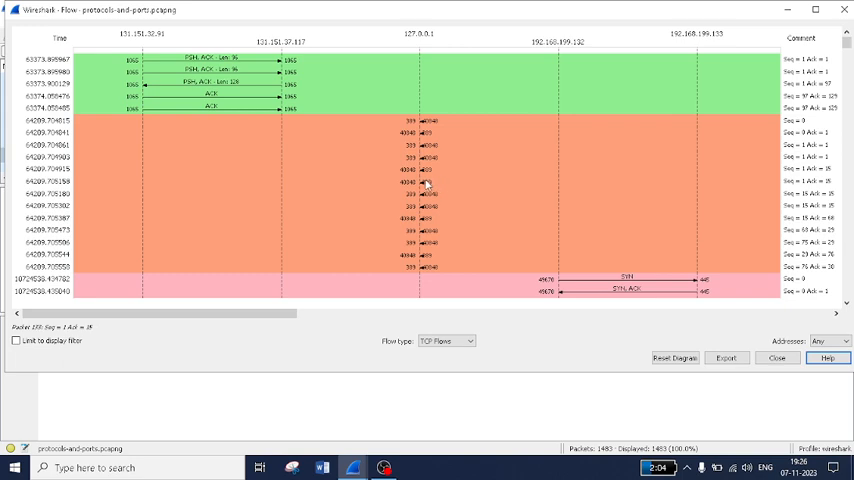
# - Bring up the official help documentation from the Flow Graph window's Help button
pyautogui.click(234, 108)
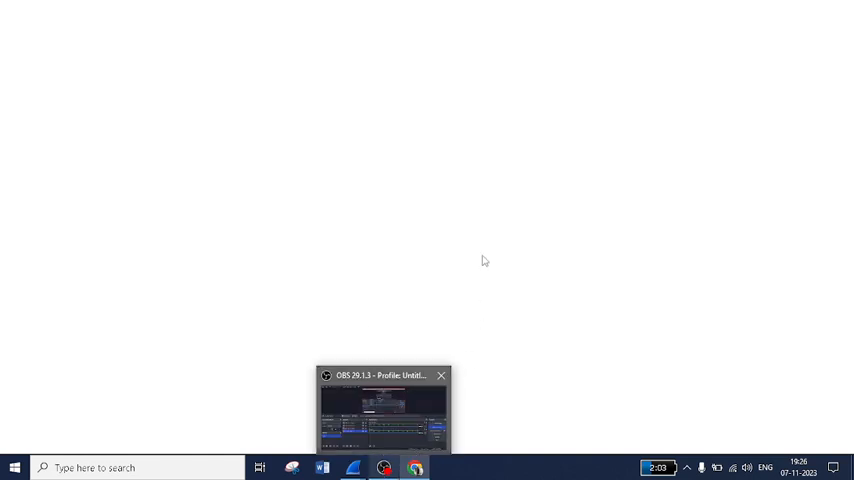
# - In Chrome, read the 8.18 Flow Graph page down to the VoIP call shortcuts, then return to its top
pyautogui.click(414, 468)
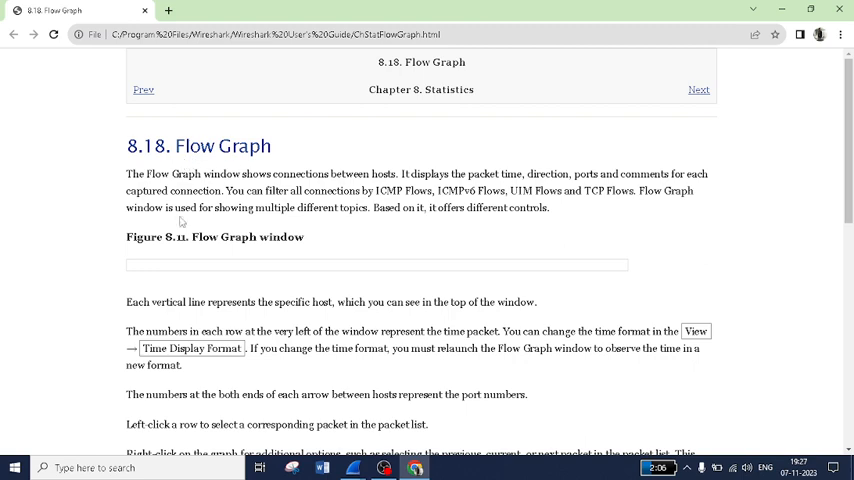
pyautogui.moveTo(96, 282)
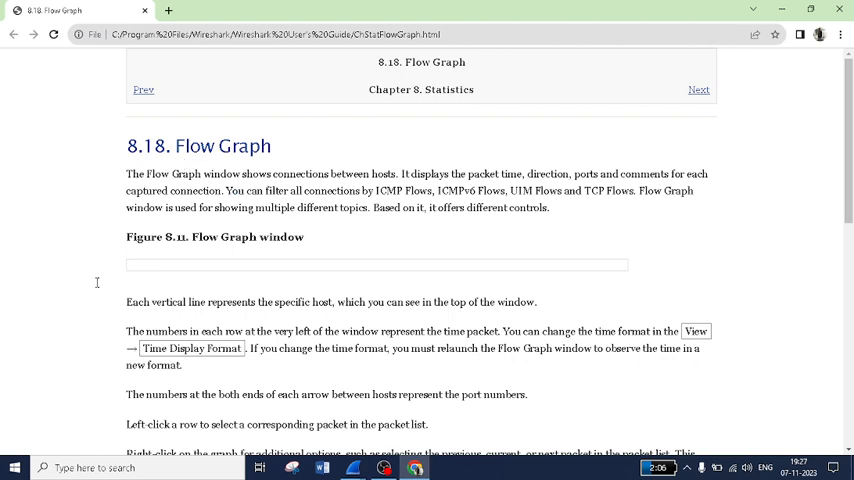
pyautogui.moveTo(234, 328)
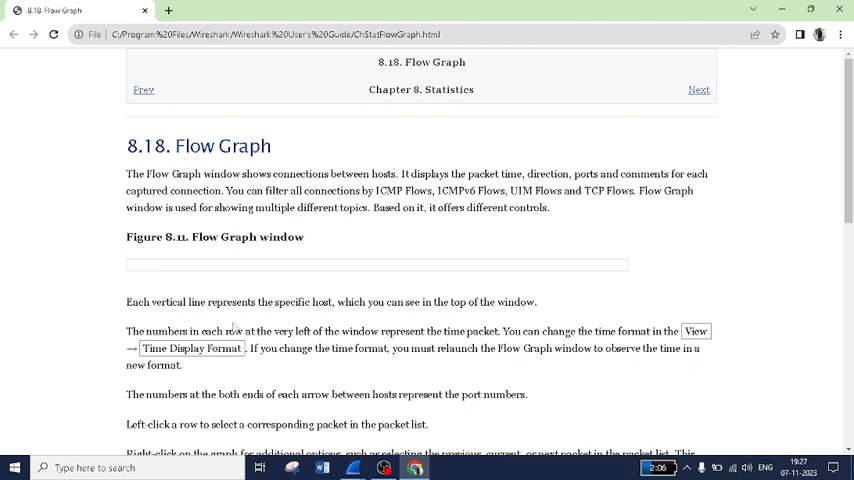
pyautogui.moveTo(270, 344)
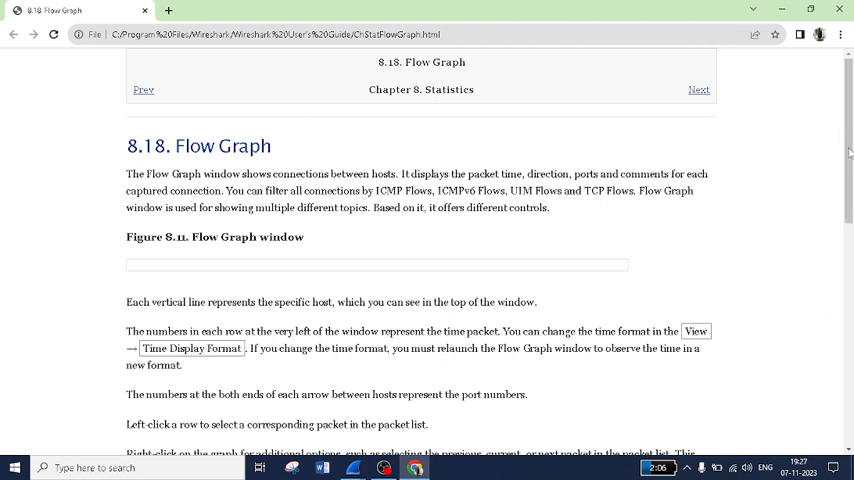
pyautogui.moveTo(596, 98)
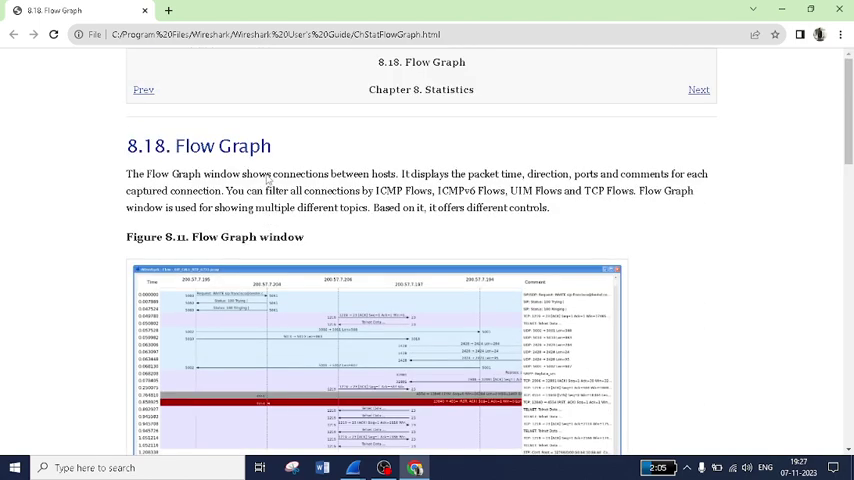
pyautogui.scroll(-3)
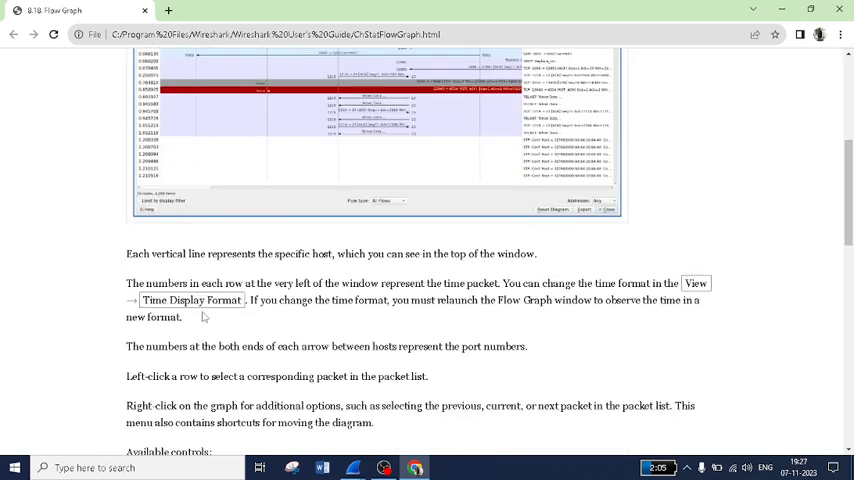
pyautogui.scroll(-3)
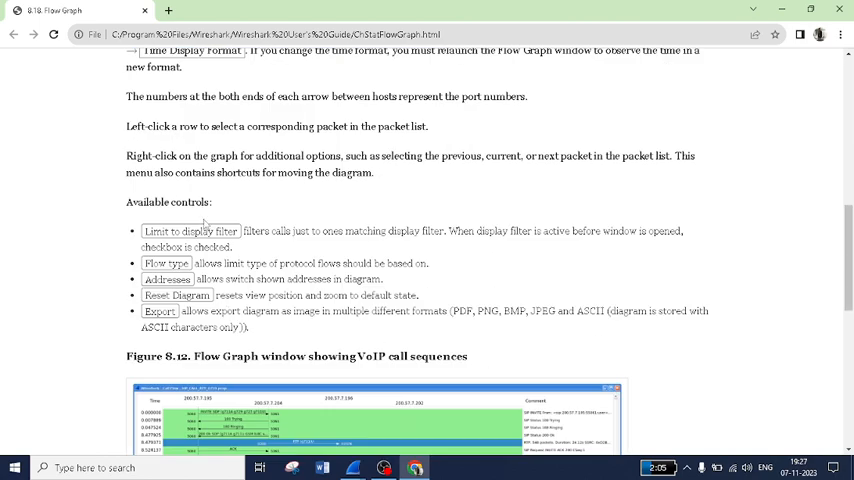
pyautogui.scroll(-3)
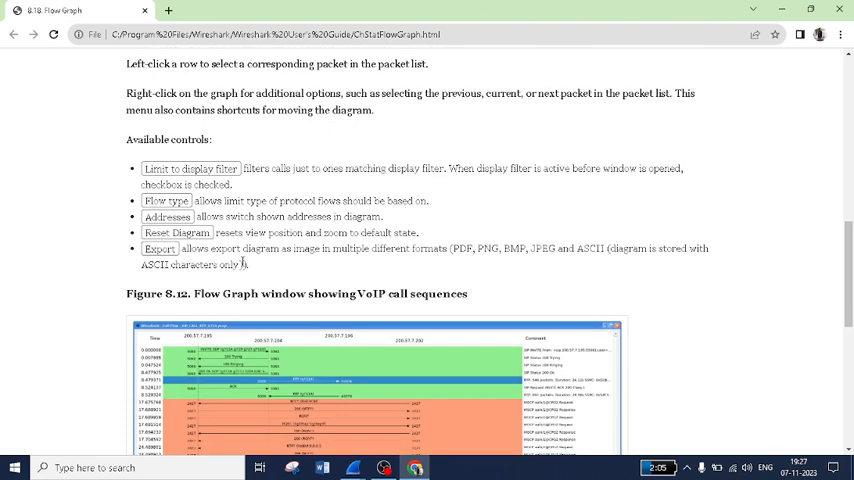
pyautogui.scroll(-3)
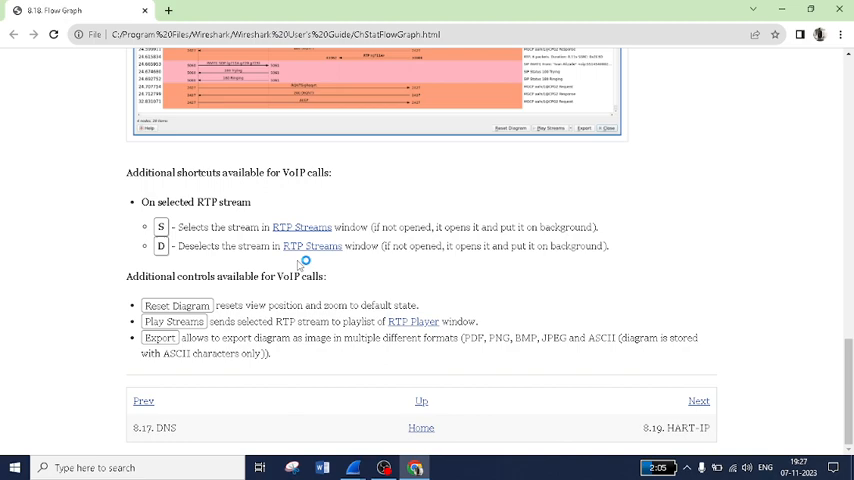
pyautogui.scroll(3)
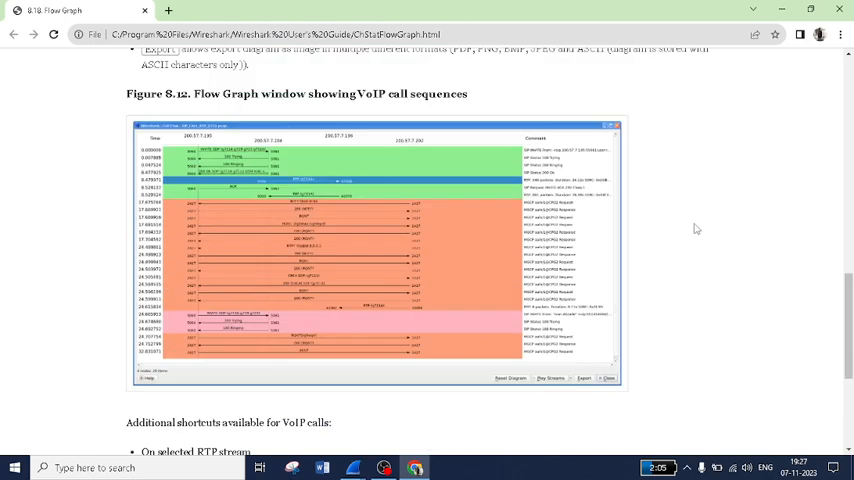
pyautogui.scroll(3)
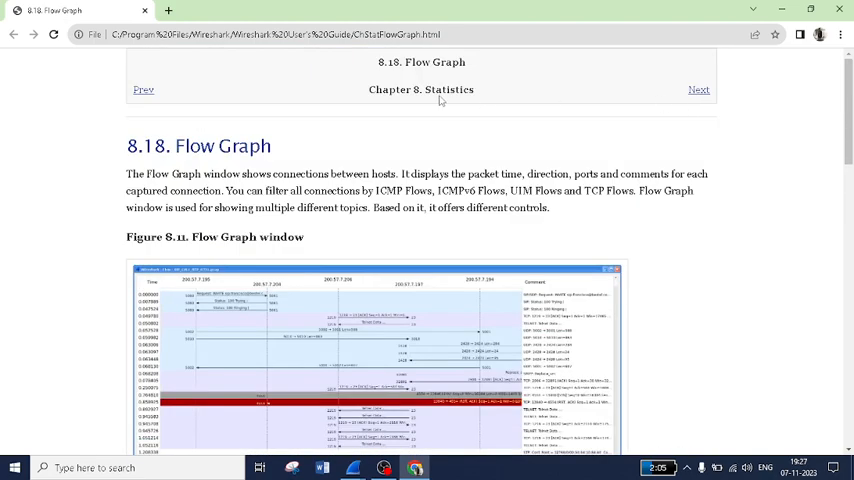
pyautogui.moveTo(250, 228)
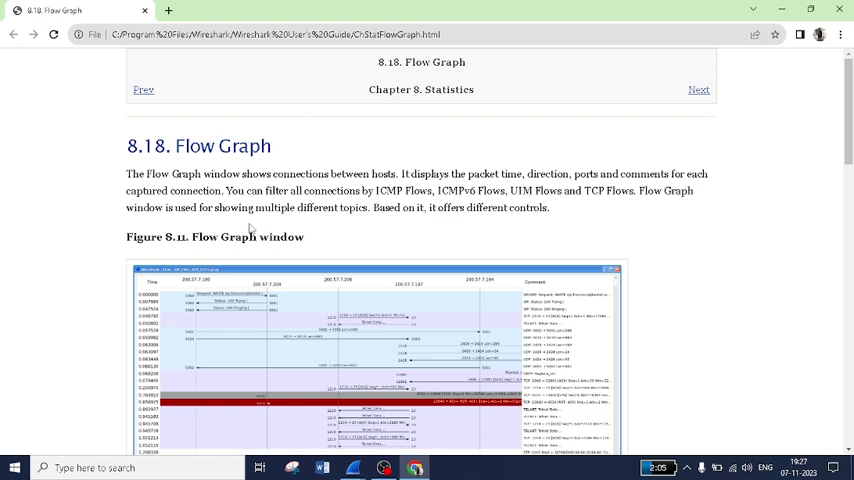
pyautogui.moveTo(272, 294)
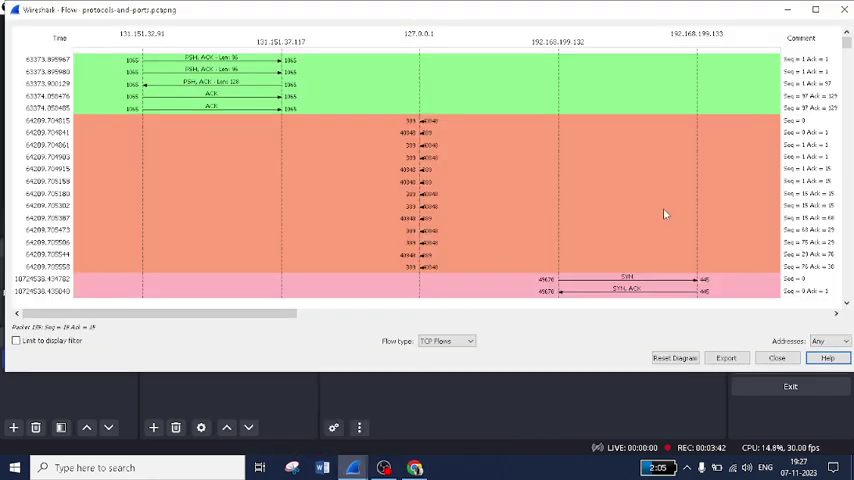
pyautogui.moveTo(598, 224)
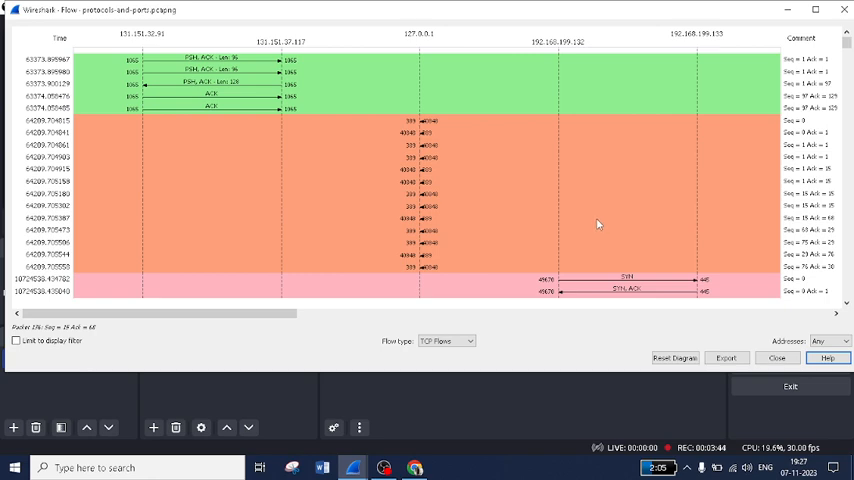